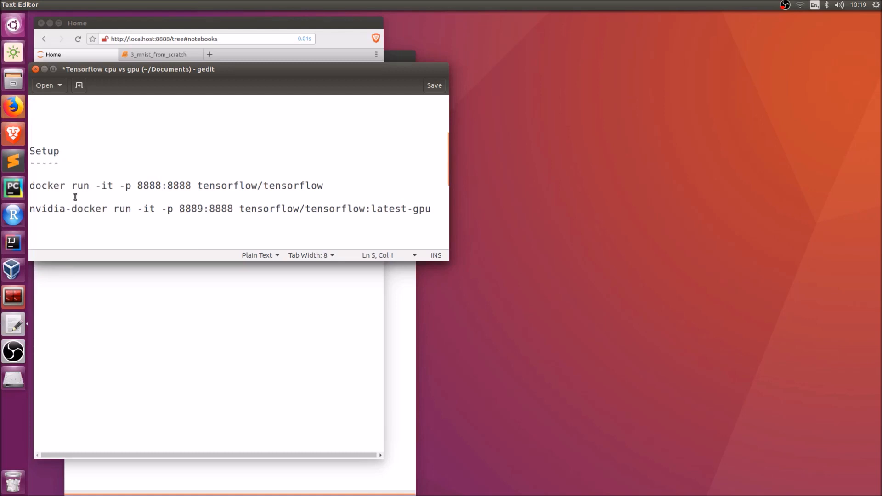
Review the Setup notes' docker run commands: CPU on port 8888, latest-gpu image on port 8889
{"action": "left_click", "coordinate": [32, 186]}
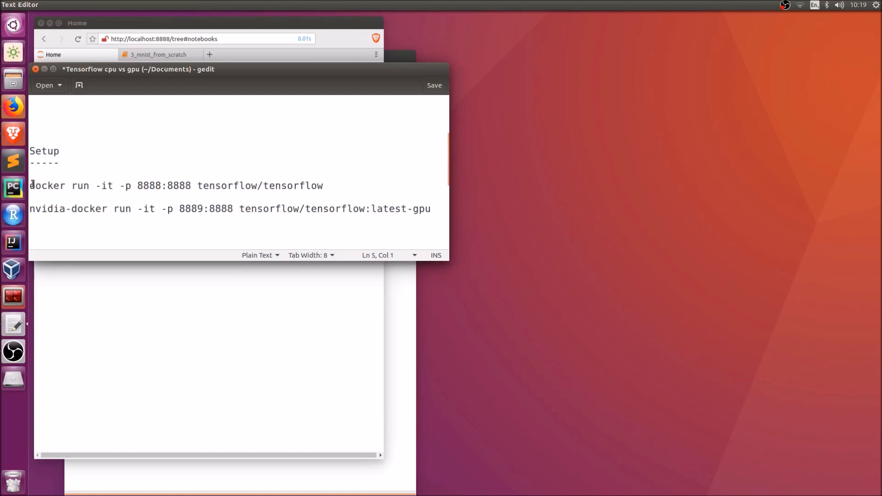
{"action": "double_click", "coordinate": [311, 186]}
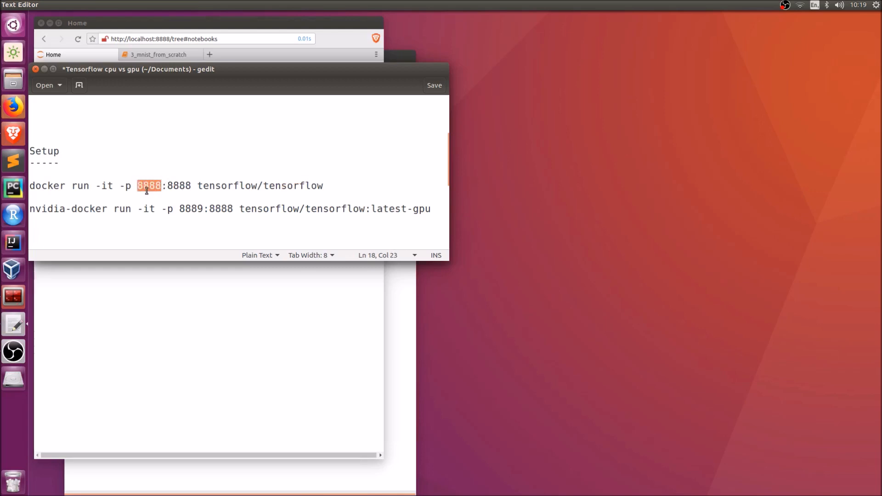
{"action": "left_click", "coordinate": [98, 219]}
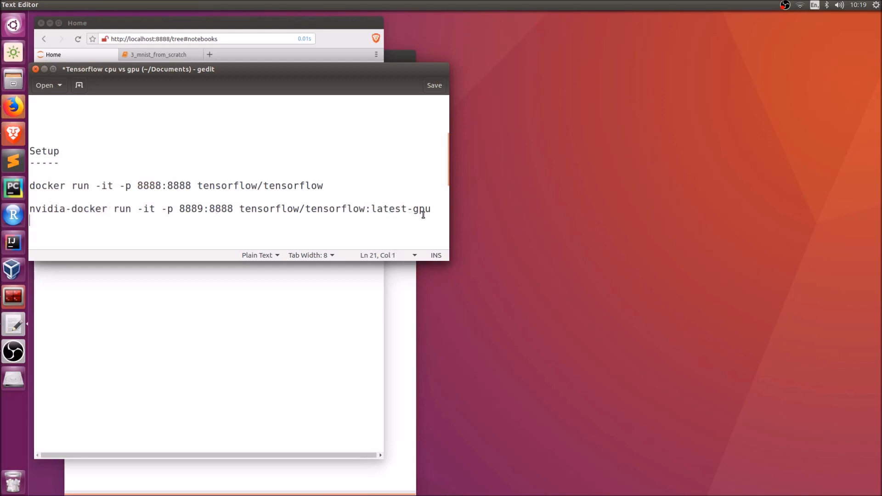
{"action": "double_click", "coordinate": [419, 209]}
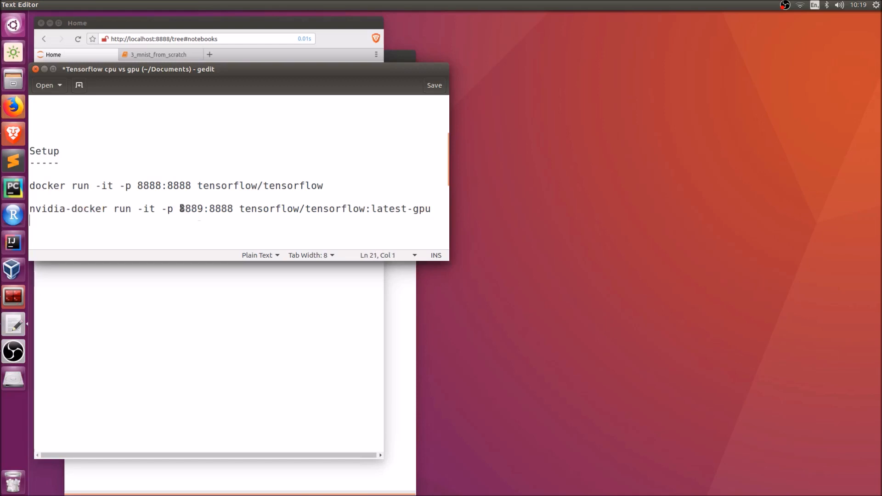
{"action": "double_click", "coordinate": [191, 209]}
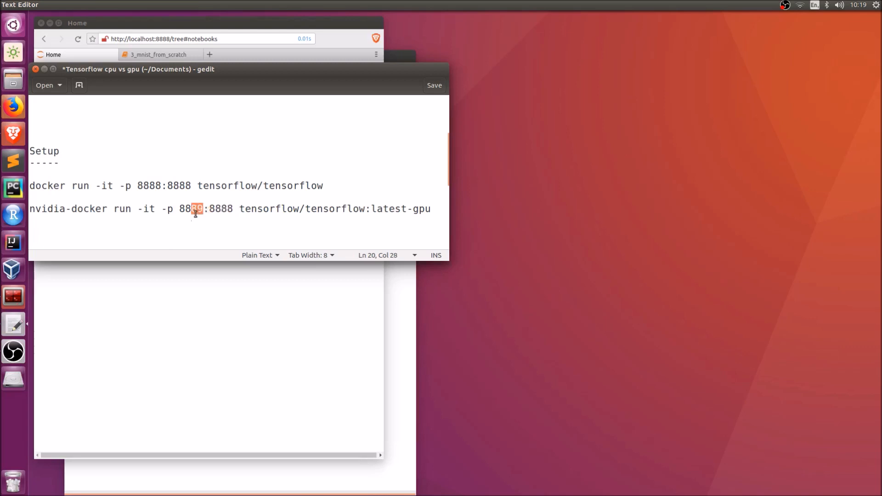
Reach the Benchmark section and highlight its import time and elapsed-time lines
{"action": "type", "text": "9"}
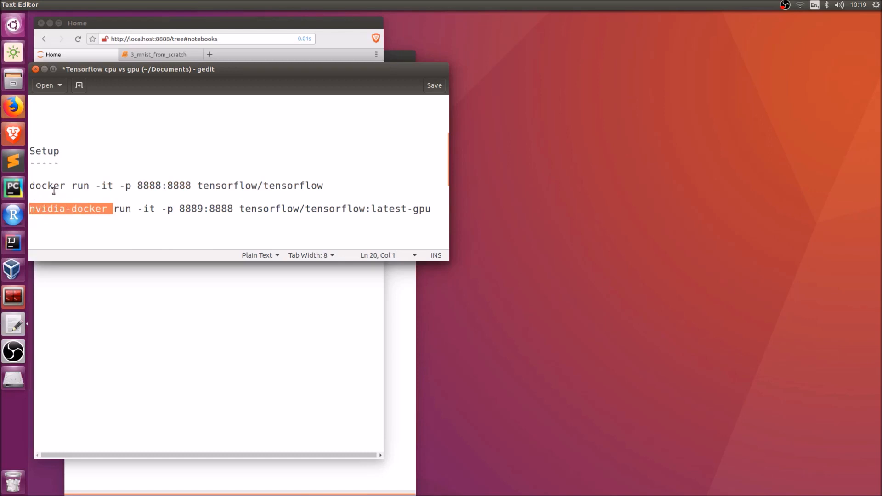
{"action": "double_click", "coordinate": [47, 185]}
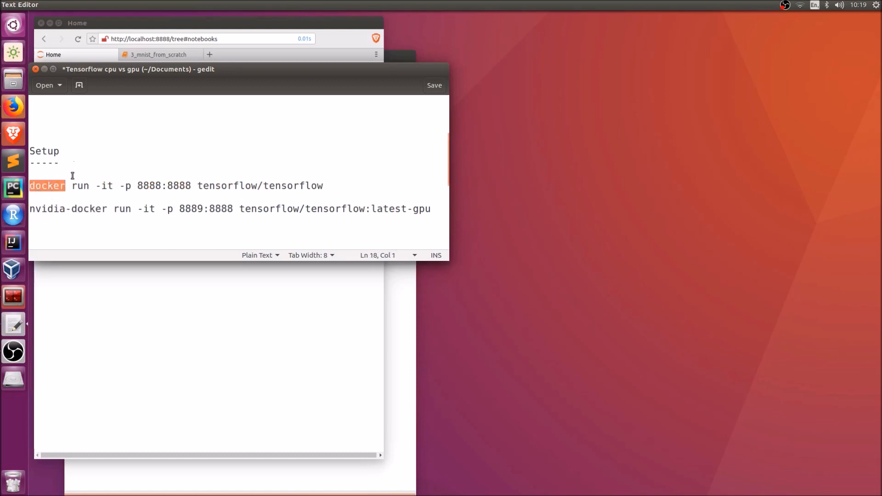
{"action": "mouse_move", "coordinate": [106, 221]}
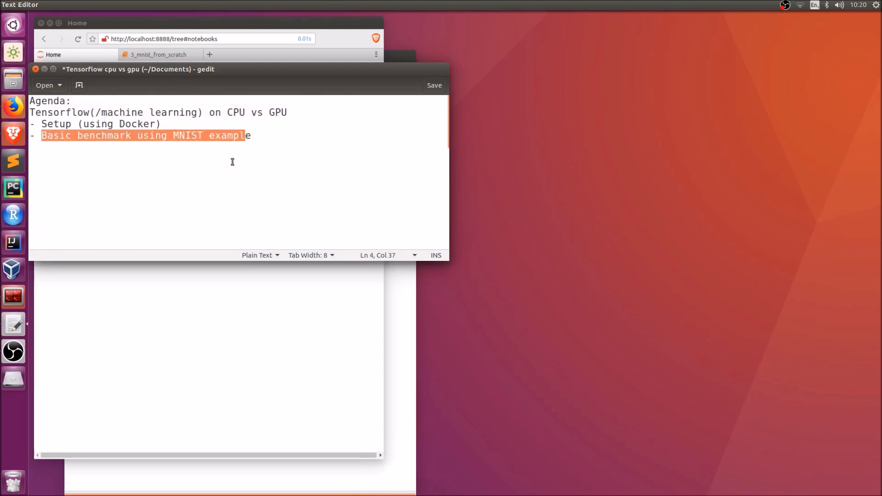
{"action": "mouse_move", "coordinate": [99, 140]}
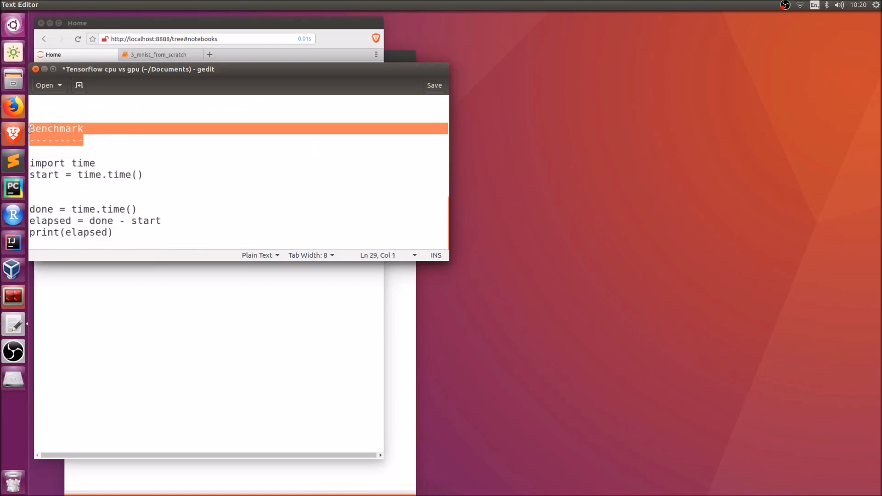
{"action": "left_click", "coordinate": [116, 185]}
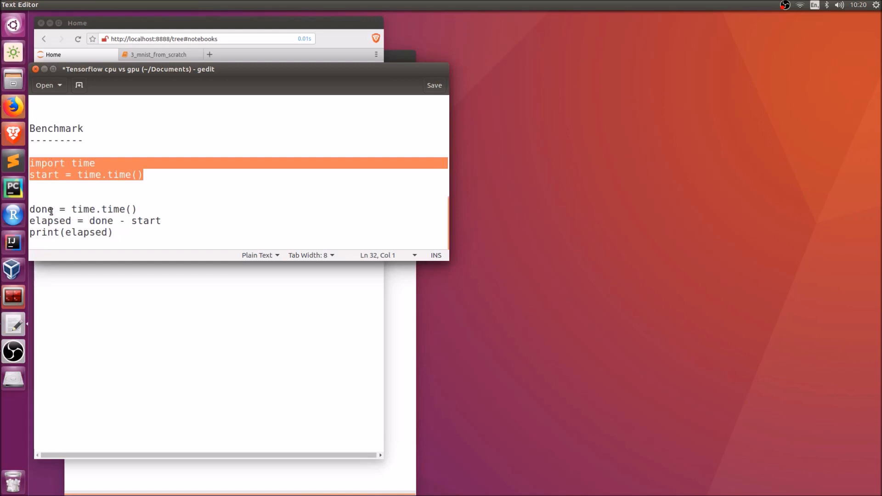
{"action": "double_click", "coordinate": [55, 221]}
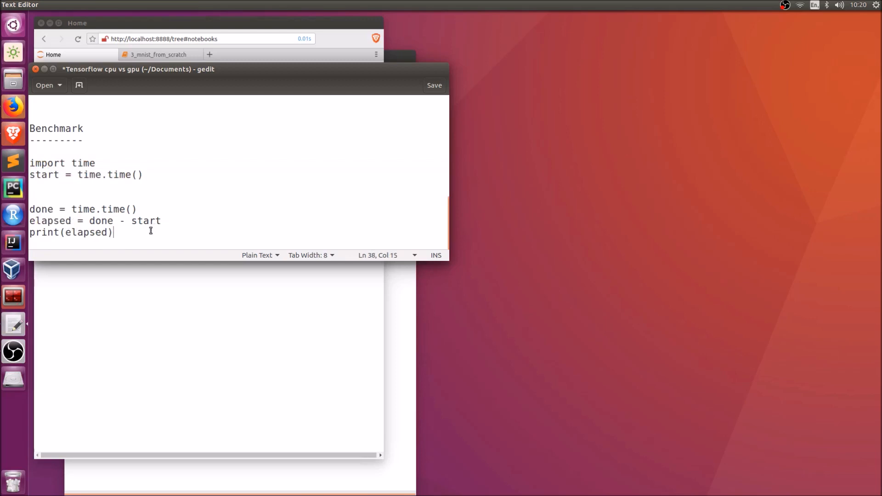
{"action": "mouse_move", "coordinate": [404, 307]}
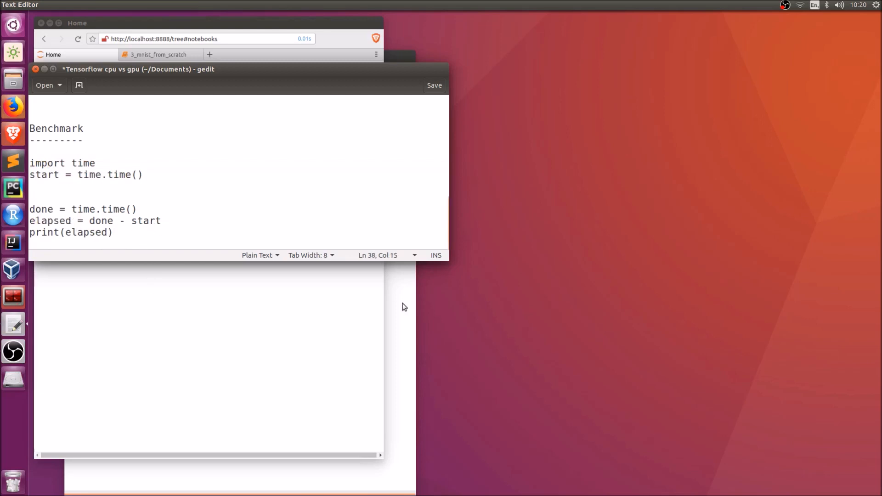
Return to the Setup section and highlight the CPU container's host port 8888
{"action": "scroll", "scroll_direction": "down", "scroll_amount": 3}
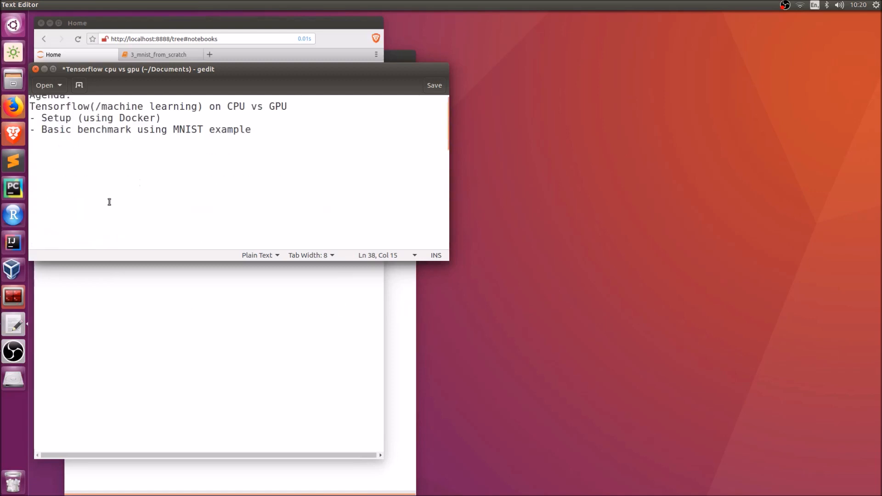
{"action": "mouse_move", "coordinate": [19, 319]}
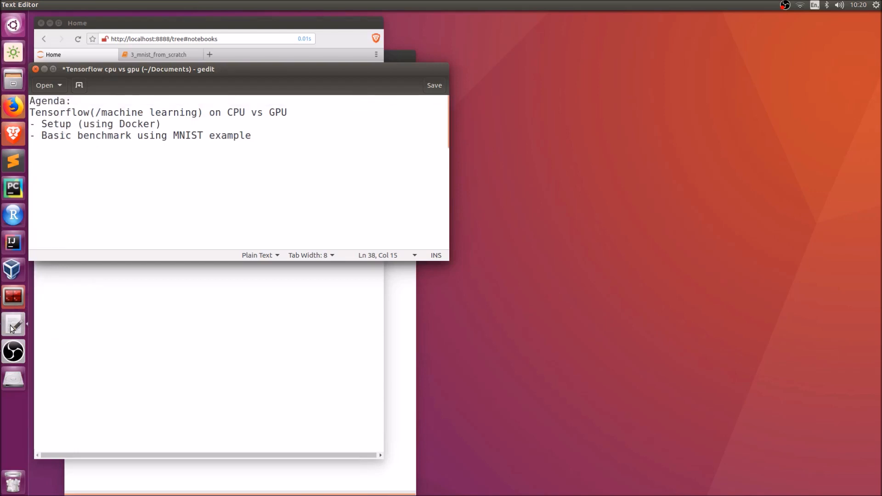
{"action": "mouse_move", "coordinate": [128, 425]}
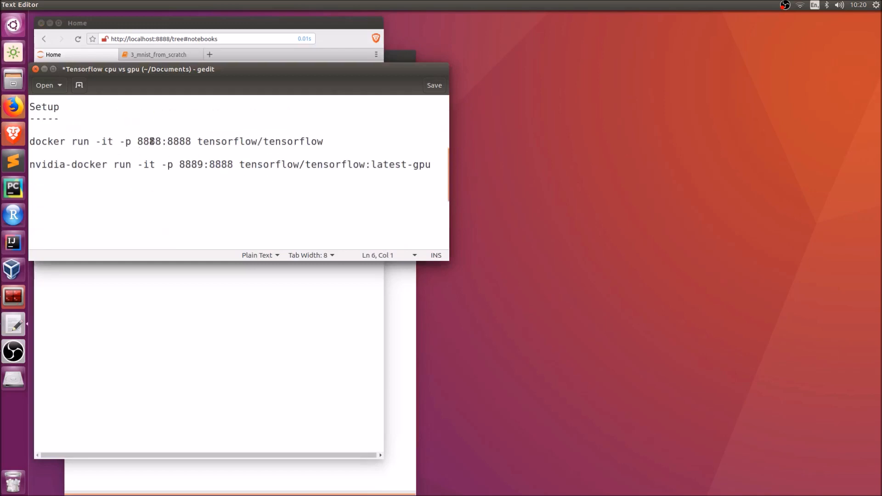
{"action": "double_click", "coordinate": [197, 164]}
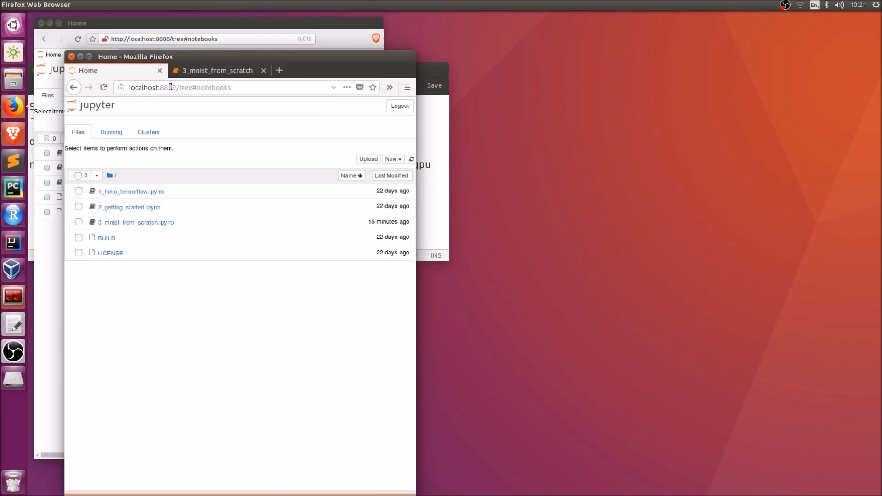
{"action": "mouse_move", "coordinate": [169, 202]}
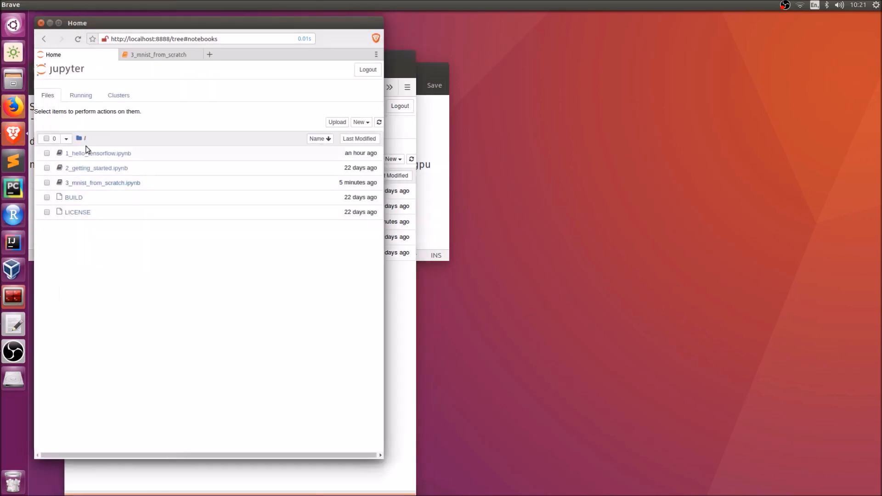
{"action": "mouse_move", "coordinate": [102, 182]}
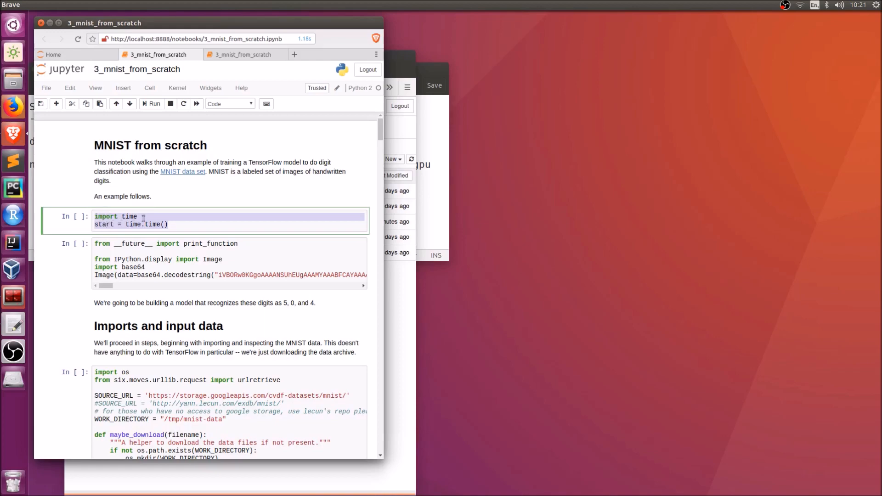
Scroll 3_mnist_from_scratch to the final done/elapsed/print timing cell
{"action": "scroll", "scroll_direction": "down", "scroll_amount": 3}
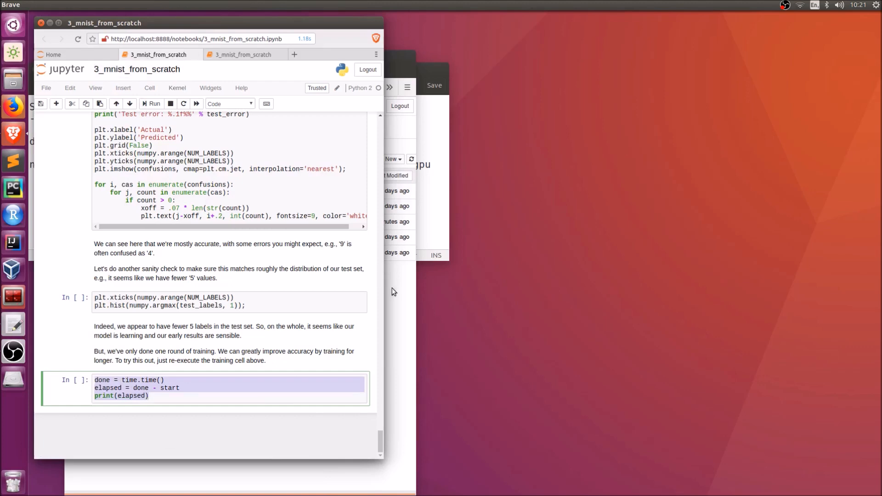
{"action": "mouse_move", "coordinate": [14, 297]}
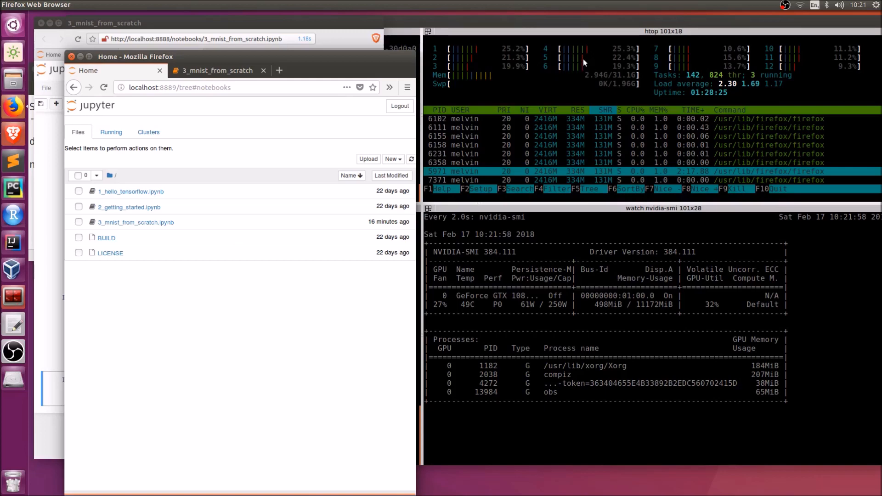
{"action": "mouse_move", "coordinate": [553, 181]}
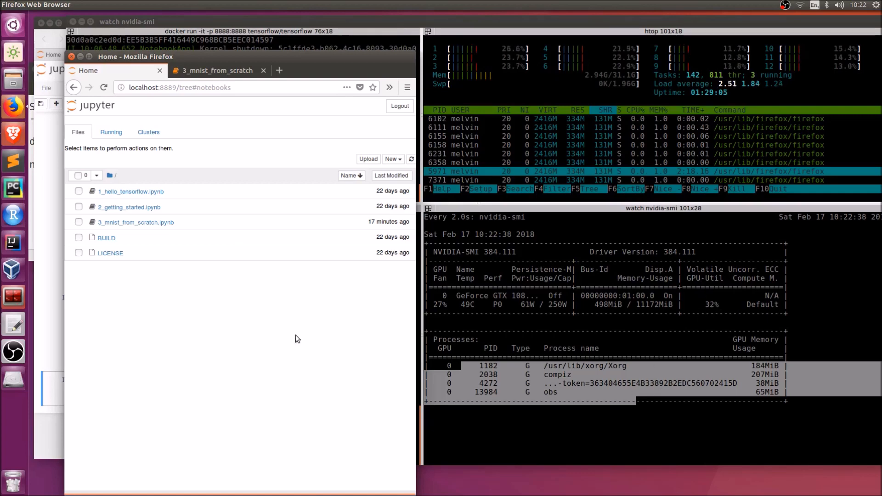
{"action": "mouse_move", "coordinate": [63, 347]}
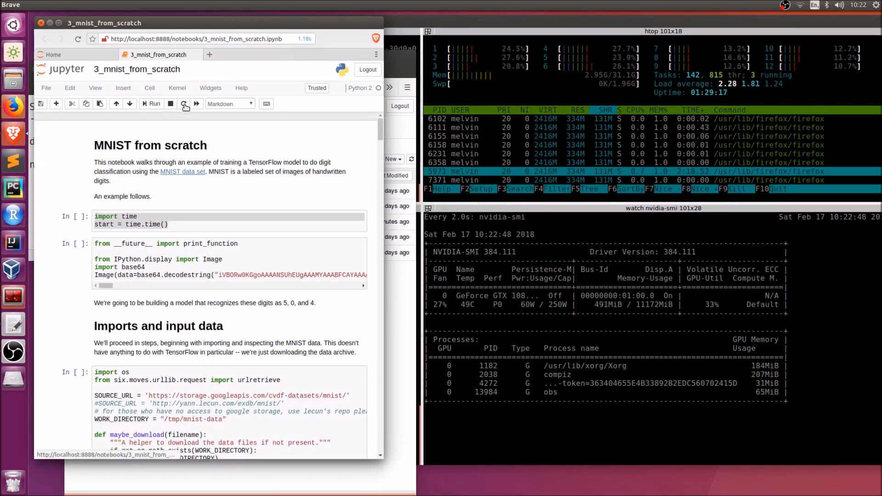
With htop and nvidia-smi beside the notebook, open the Cell menu on the CPU notebook
{"action": "left_click", "coordinate": [149, 88]}
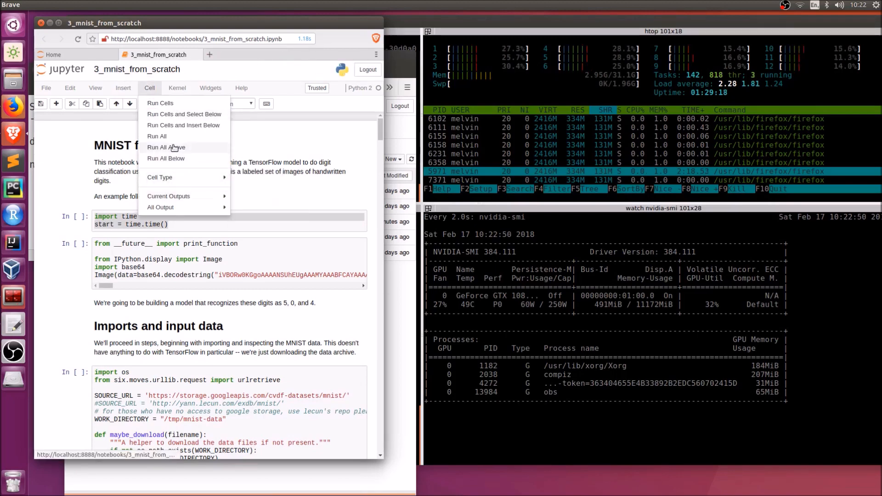
Run All cells of 3_mnist_from_scratch on the CPU server at port 8888
{"action": "left_click", "coordinate": [156, 136]}
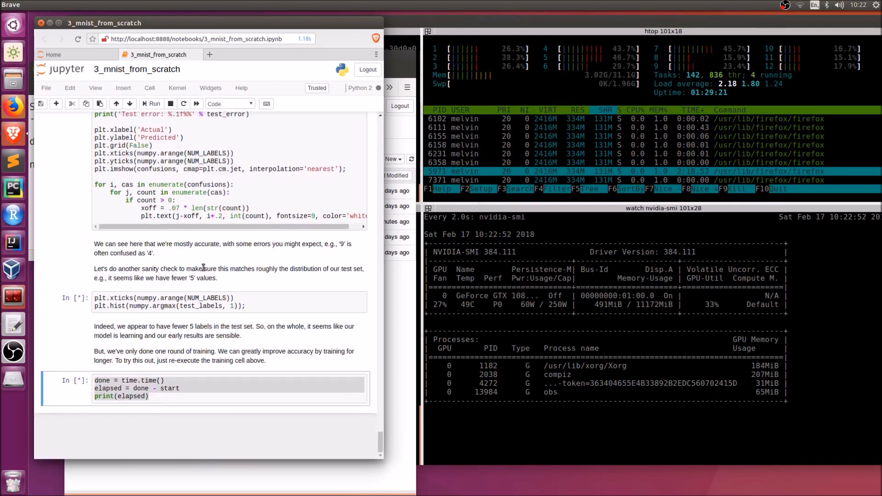
{"action": "mouse_move", "coordinate": [373, 282]}
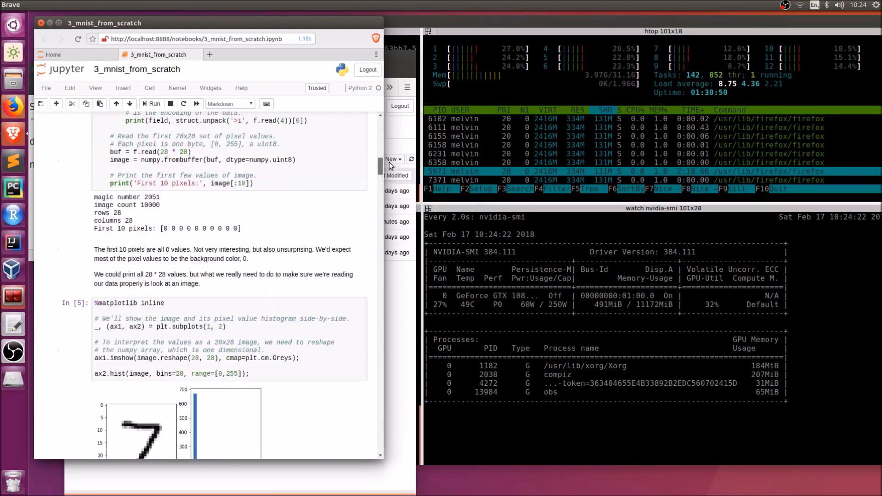
Scroll to the last cell and read the CPU run's elapsed time of about 78 seconds
{"action": "scroll", "scroll_direction": "down", "scroll_amount": 3}
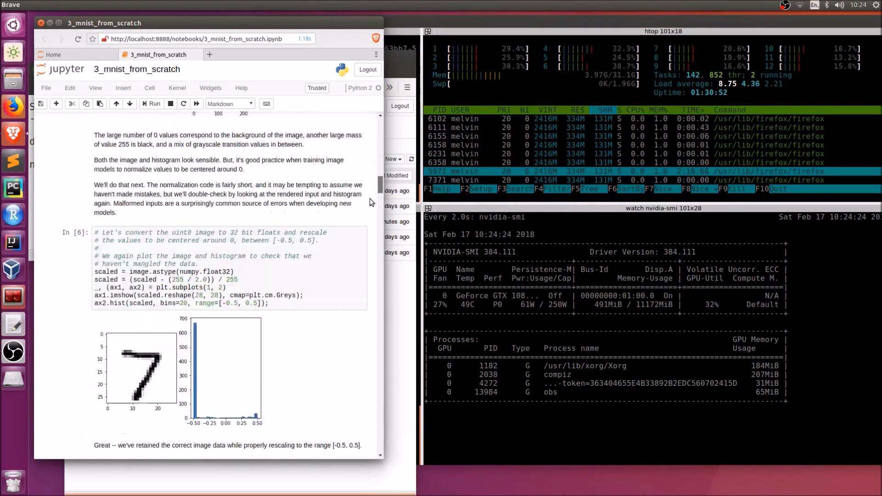
{"action": "scroll", "scroll_direction": "down", "scroll_amount": 3}
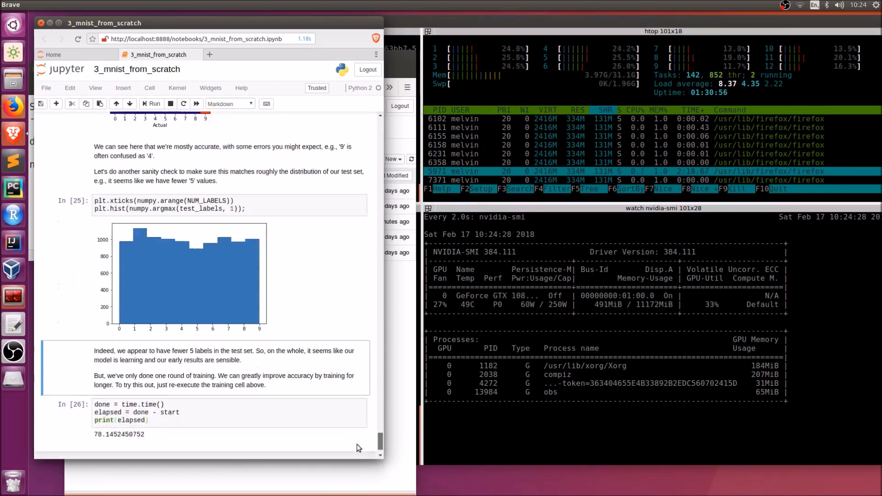
{"action": "scroll", "scroll_direction": "down", "scroll_amount": 3}
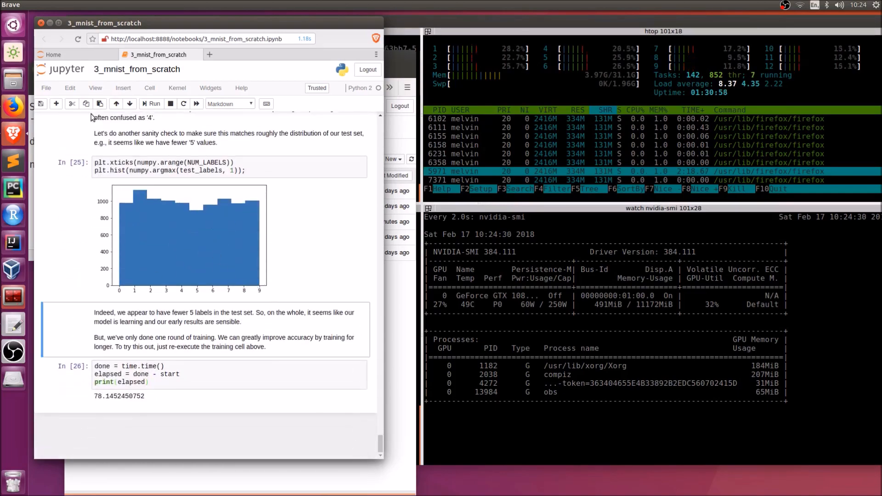
{"action": "mouse_move", "coordinate": [260, 453]}
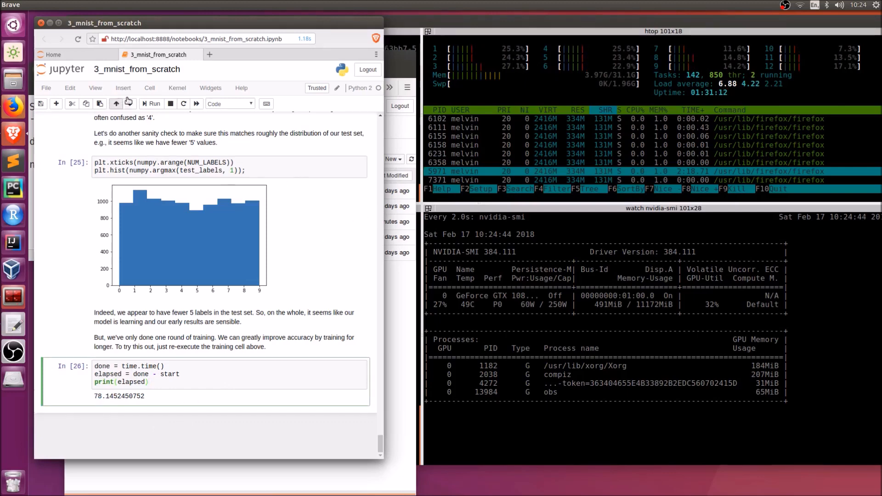
{"action": "left_click", "coordinate": [149, 88]}
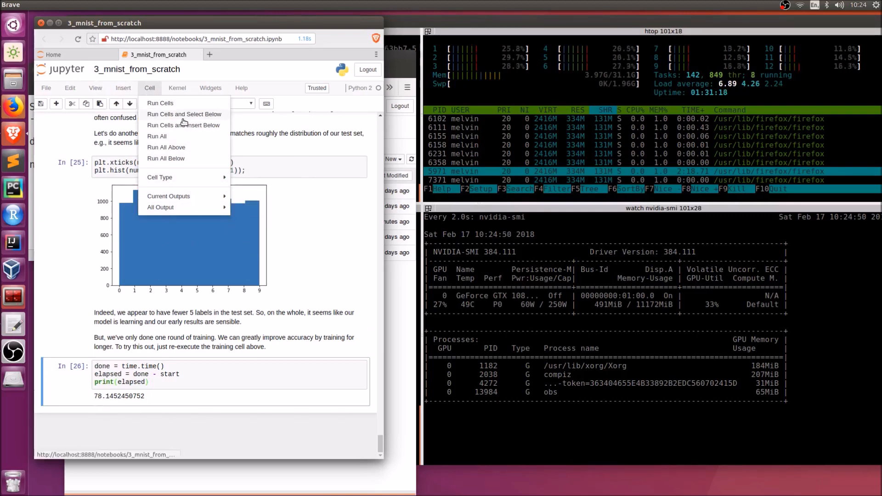
{"action": "mouse_move", "coordinate": [168, 196]}
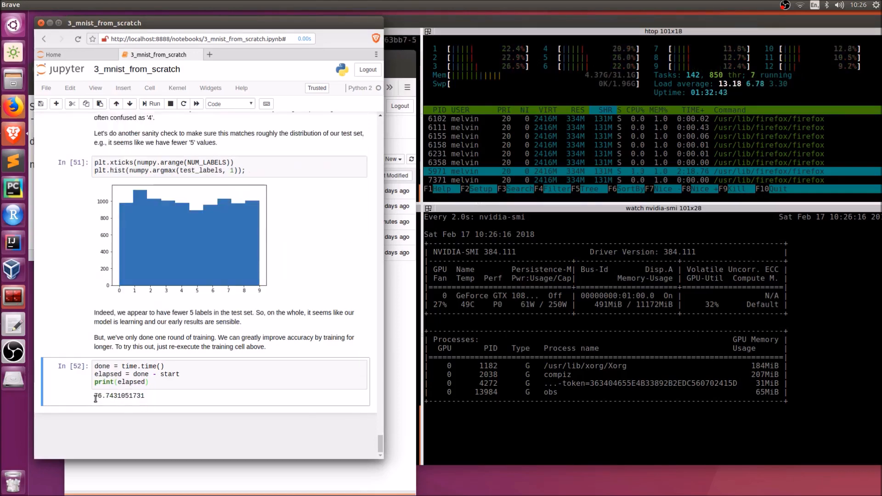
Highlight the second CPU run's elapsed value 76.7431051731 seconds
{"action": "double_click", "coordinate": [101, 395]}
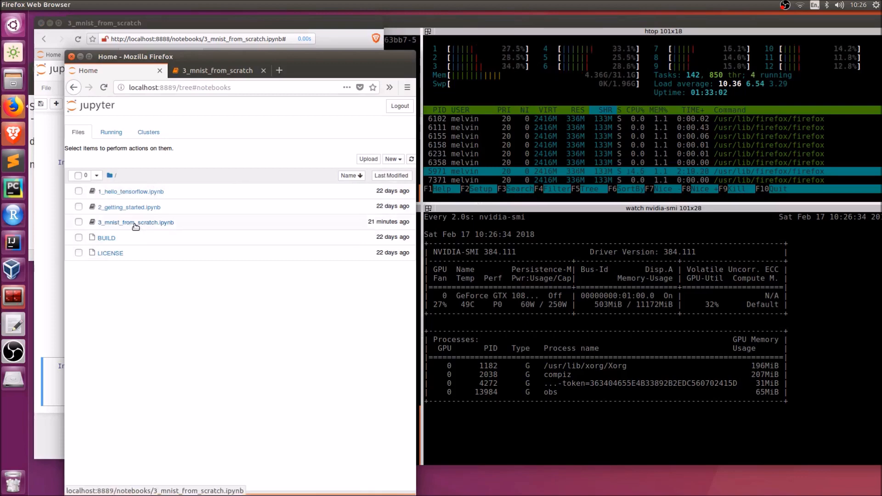
Open 3_mnist_from_scratch.ipynb from the GPU server's Jupyter list on localhost:8889
{"action": "left_click", "coordinate": [135, 223]}
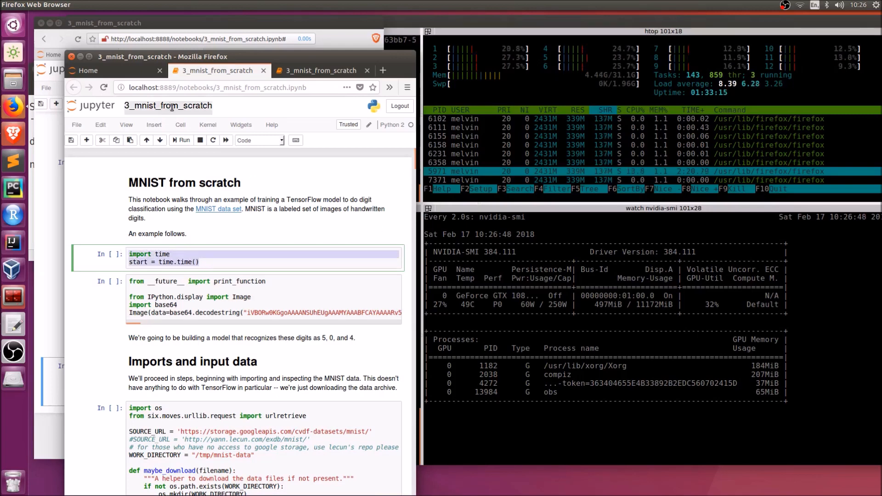
Run All cells of the GPU notebook on port 8889; elapsed time about 7 seconds
{"action": "left_click", "coordinate": [180, 124]}
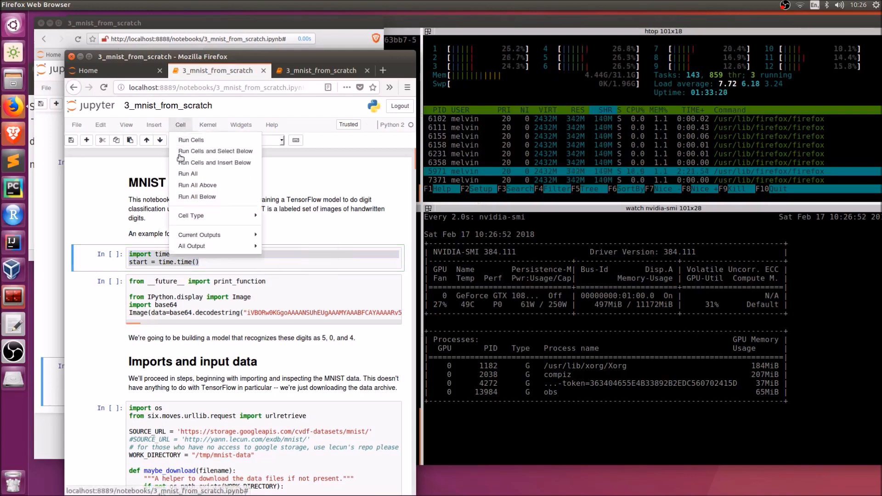
{"action": "mouse_move", "coordinate": [187, 174]}
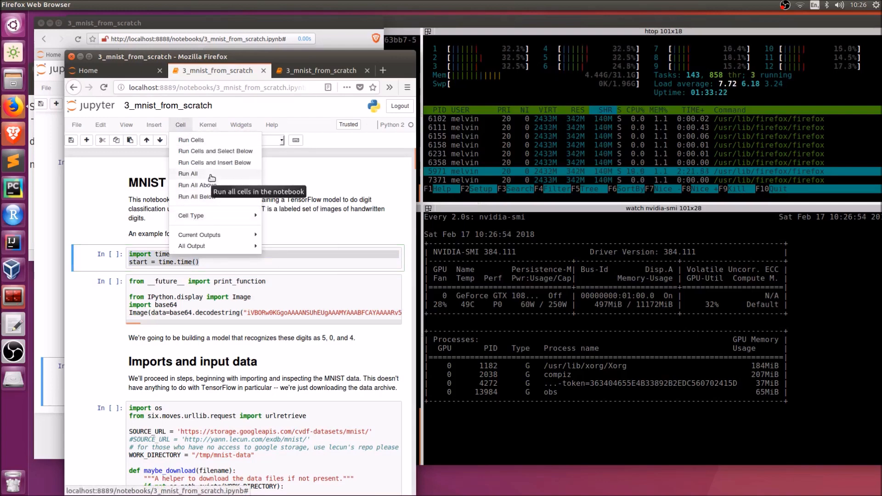
{"action": "left_click", "coordinate": [187, 174]}
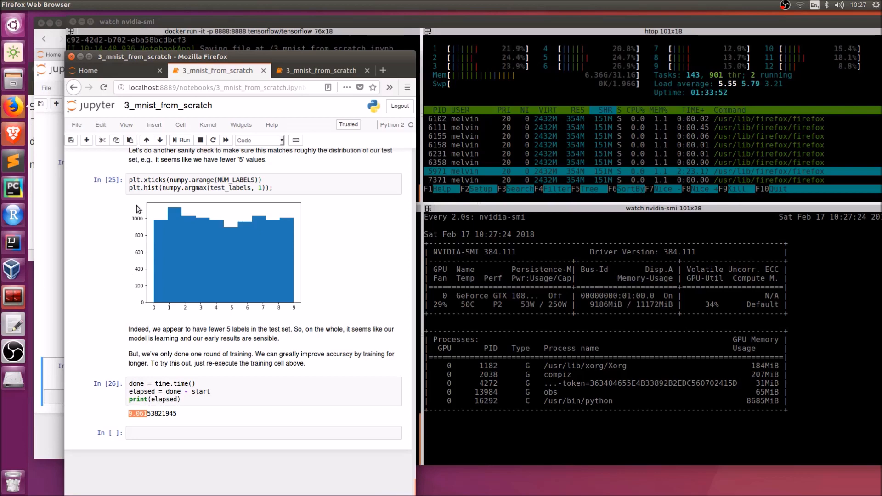
Rerun the GPU notebook twice more; the timing cell reports 7.33150100708 seconds
{"action": "left_click", "coordinate": [180, 124]}
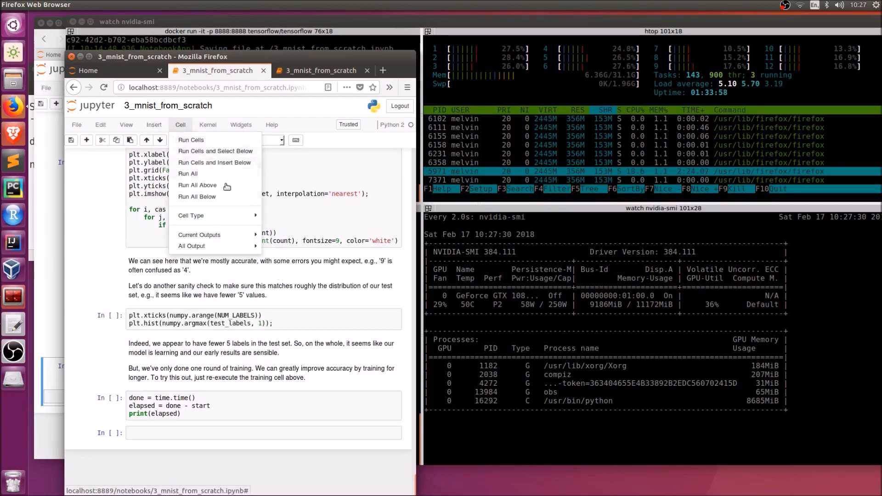
{"action": "left_click", "coordinate": [197, 185]}
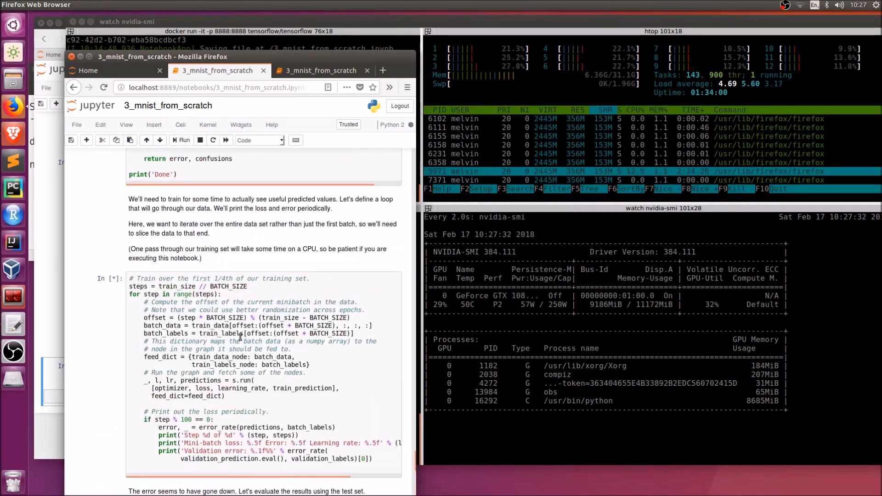
{"action": "scroll", "scroll_direction": "down", "scroll_amount": 3}
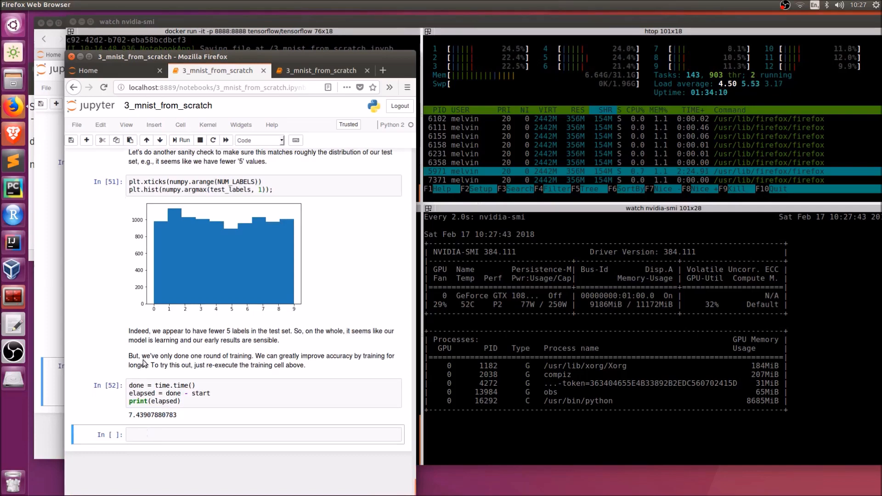
{"action": "left_click", "coordinate": [180, 124]}
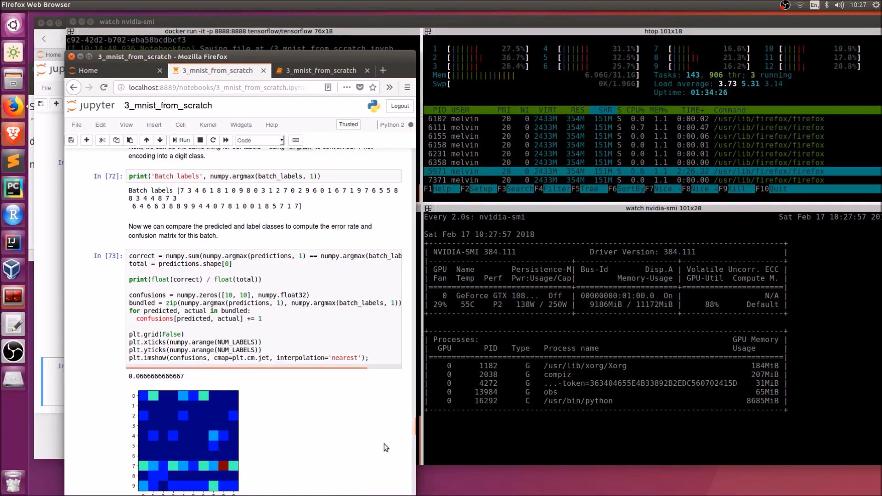
{"action": "scroll", "scroll_direction": "down", "scroll_amount": 3}
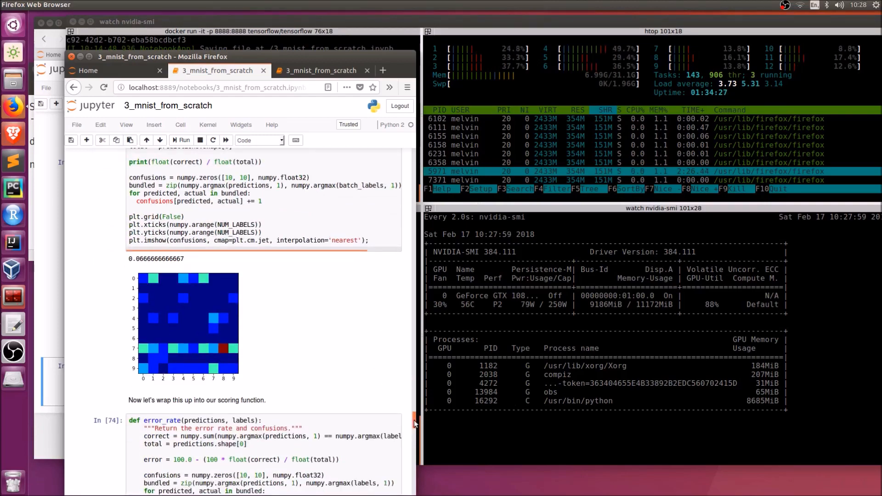
{"action": "scroll", "scroll_direction": "down", "scroll_amount": 3}
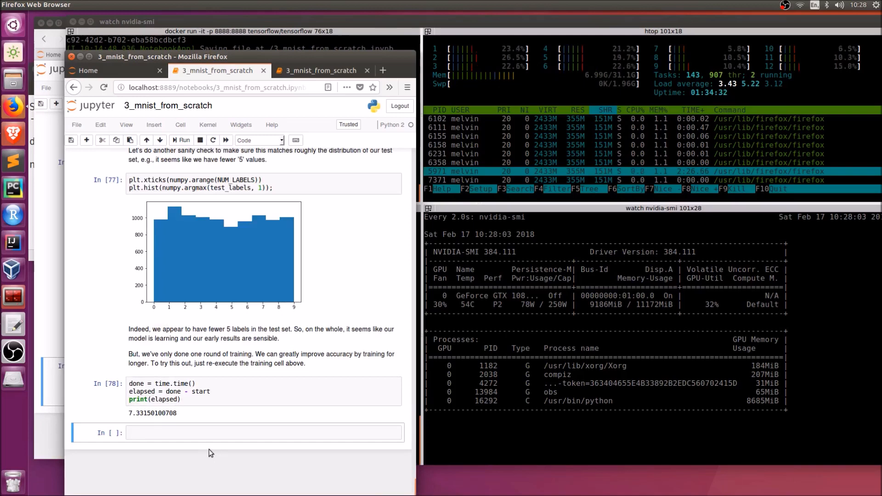
{"action": "mouse_move", "coordinate": [94, 71]}
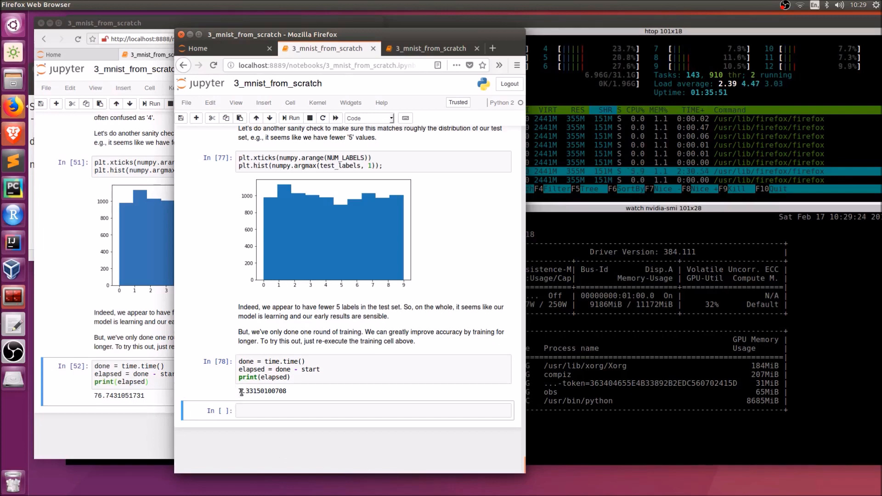
{"action": "mouse_move", "coordinate": [350, 260]}
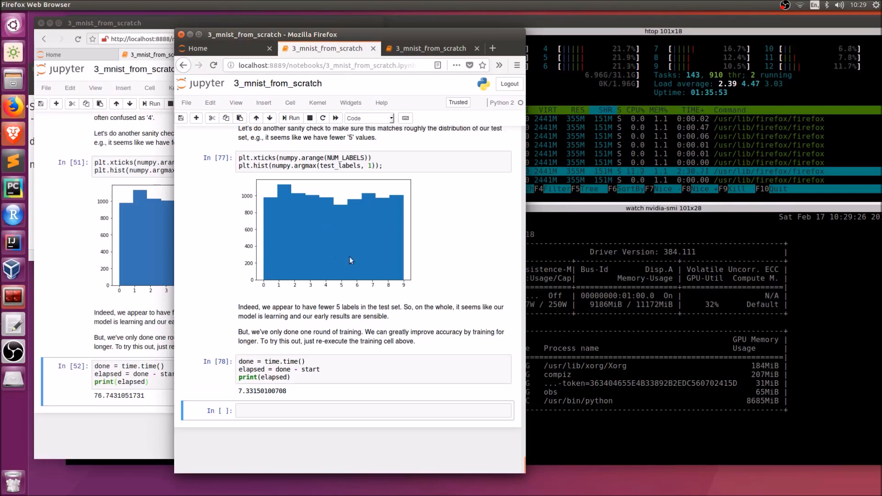
{"action": "mouse_move", "coordinate": [367, 336]}
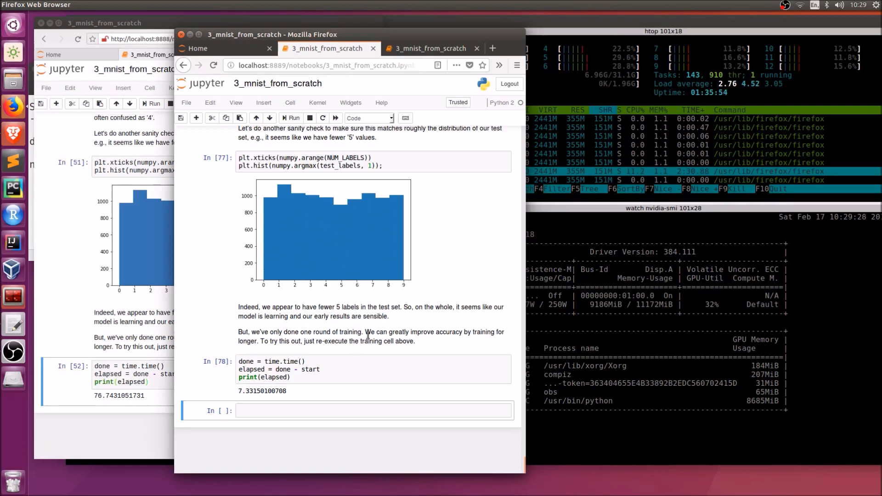